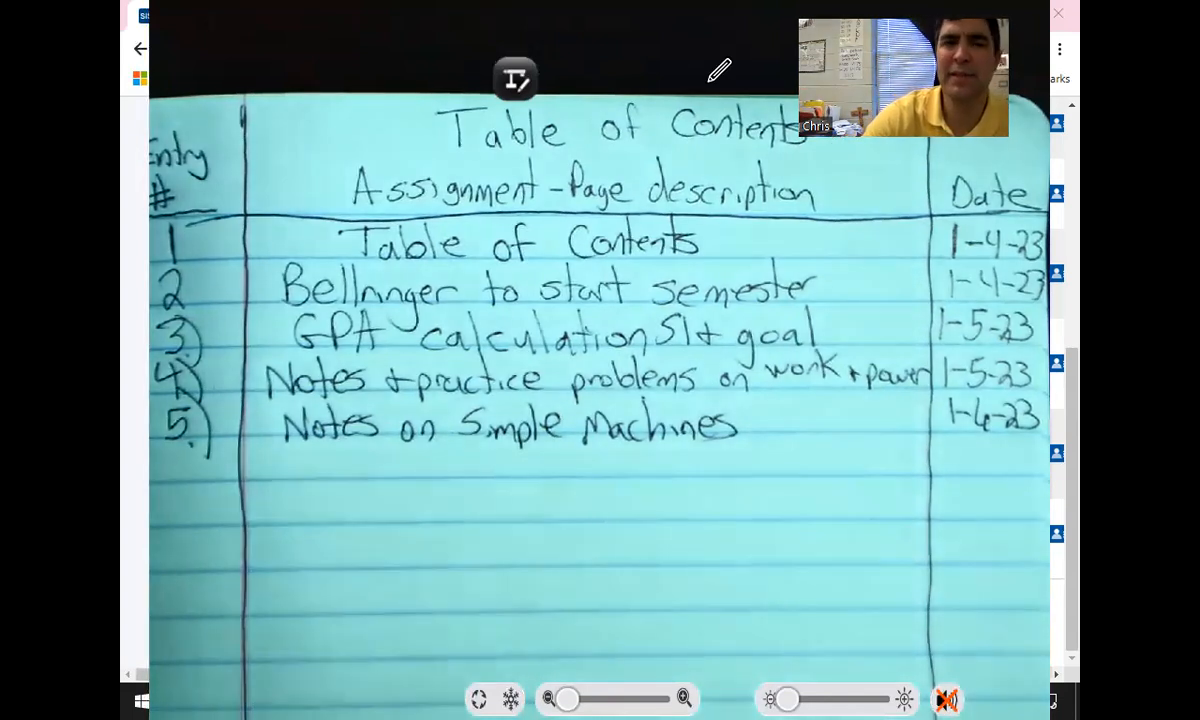
Expand the extra camera tools panel beside the live view of the table of contents
left_click(516, 80)
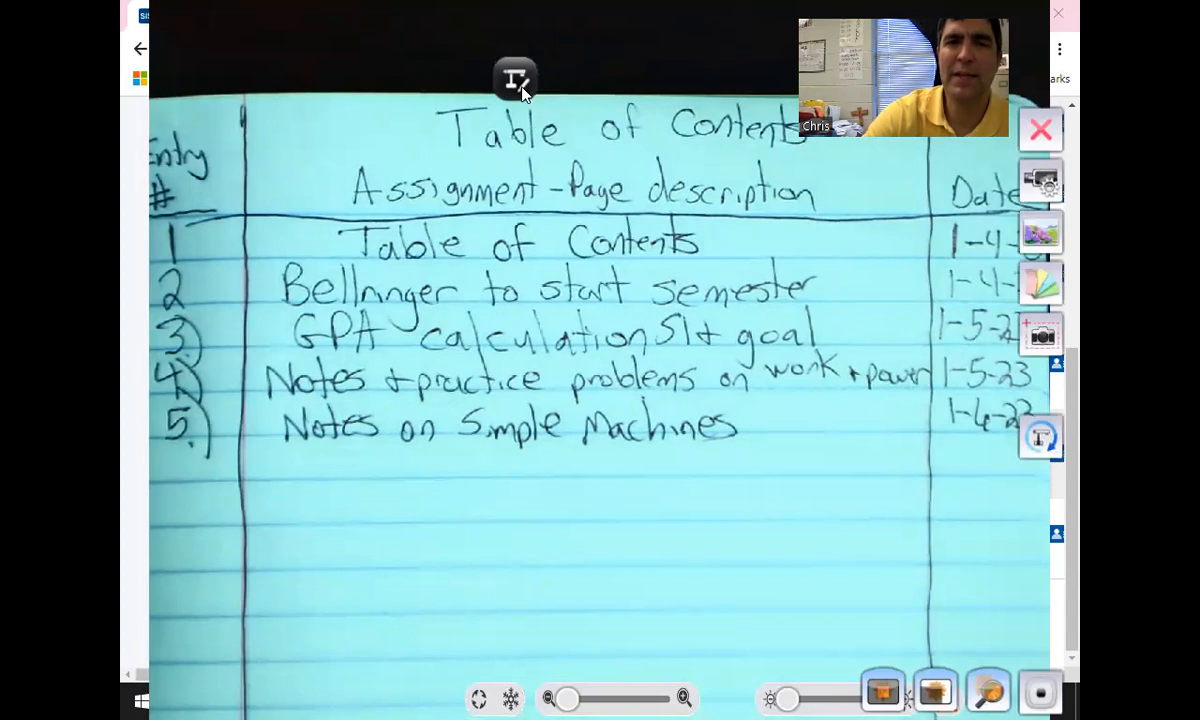
mouse_move(756, 658)
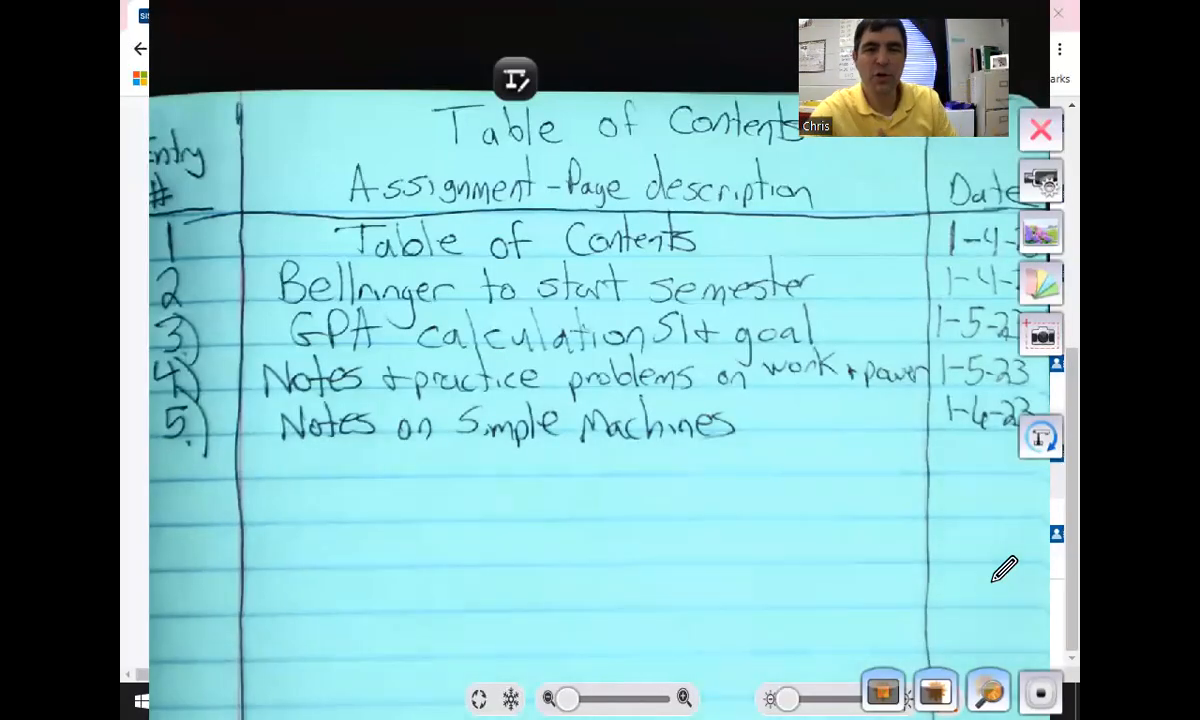
mouse_move(846, 428)
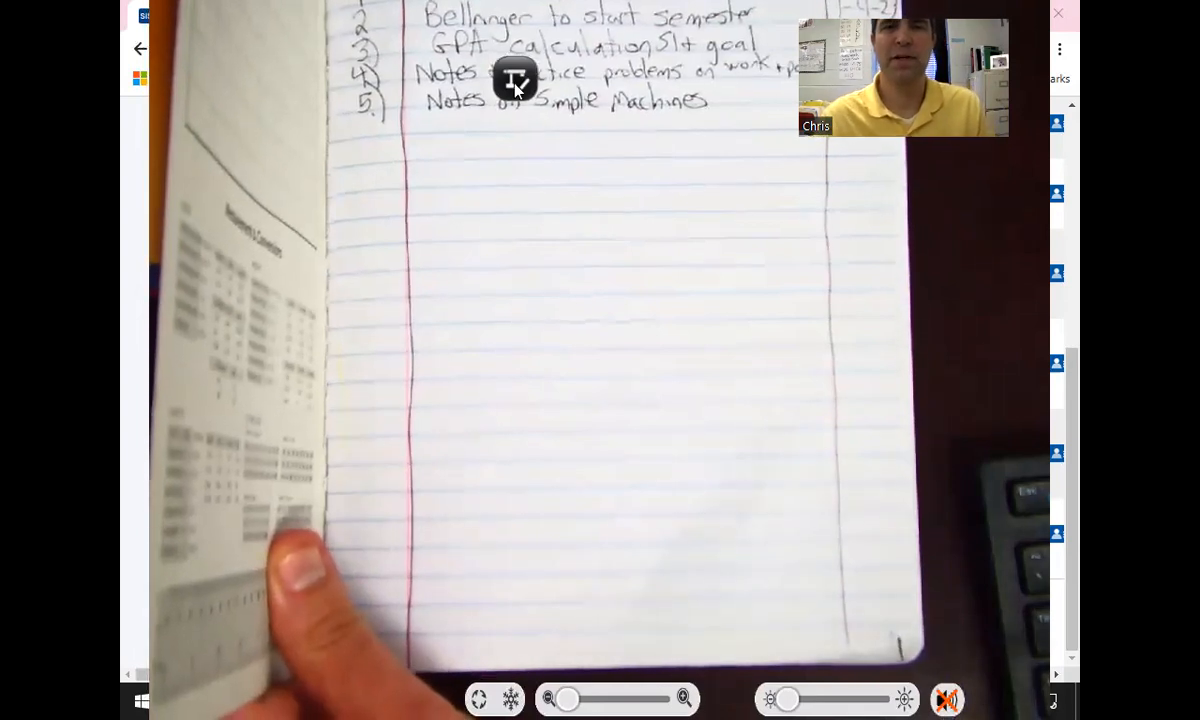
Show the radial annotation and capture menu over the blank lined page
left_click(516, 80)
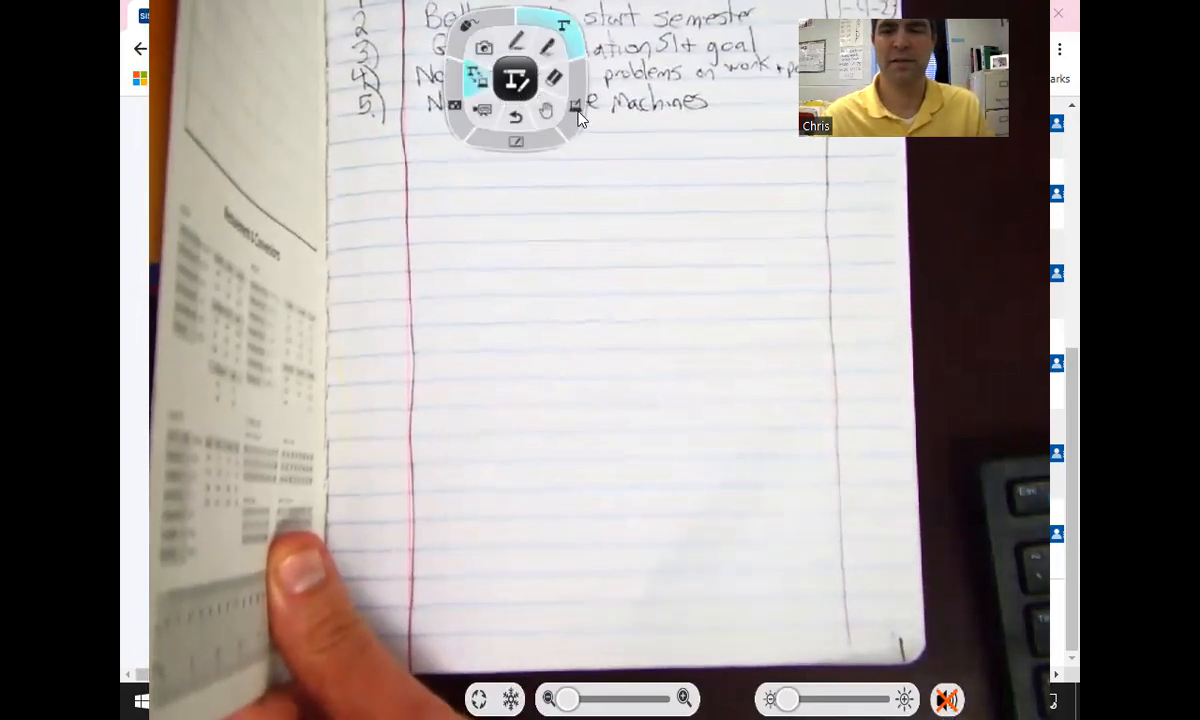